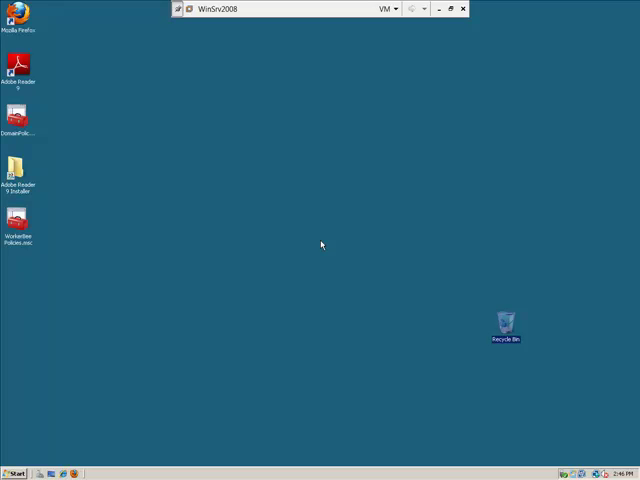
mouse_move(262, 244)
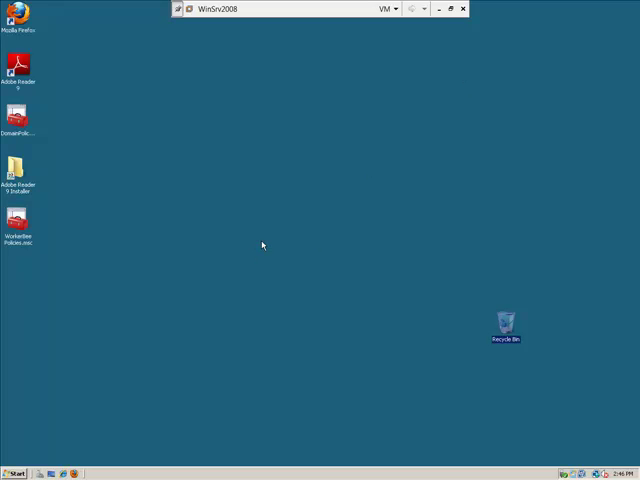
mouse_move(262, 244)
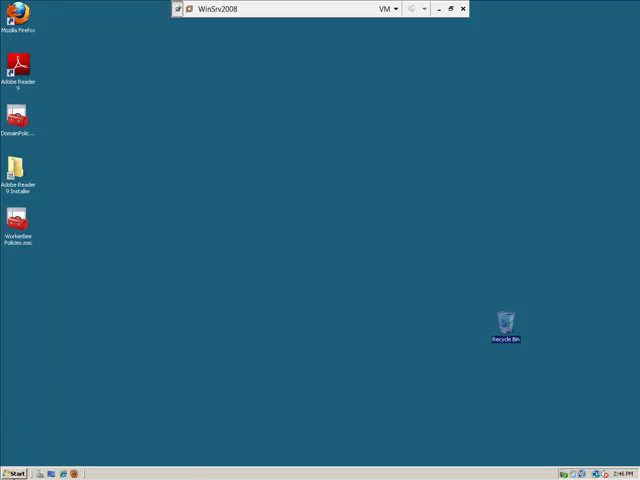
Launch the Group Policy Management console from Administrative Tools
click(16, 472)
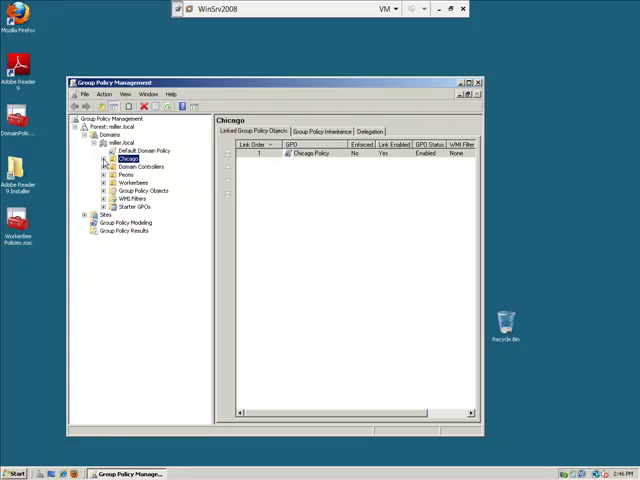
Delete the Chicago Policy and Peons Security links from their OUs, then list all Group Policy Objects
click(108, 158)
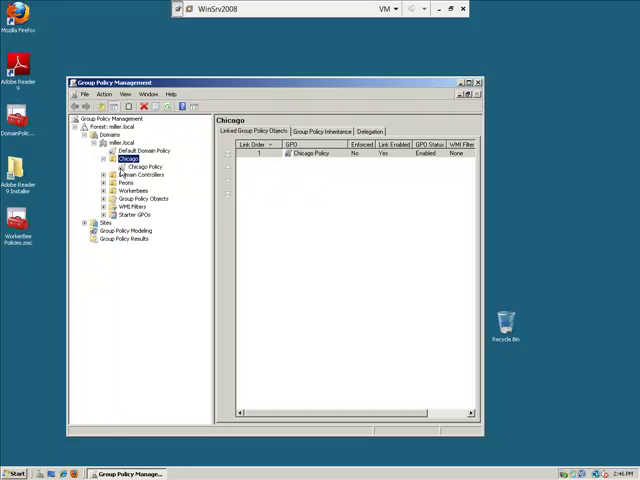
click(140, 166)
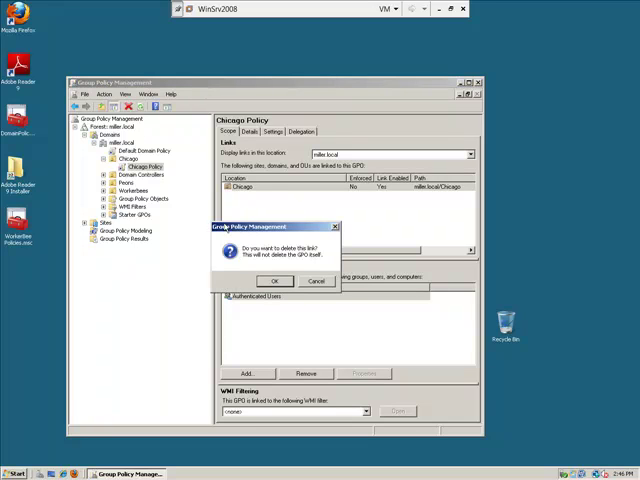
click(276, 280)
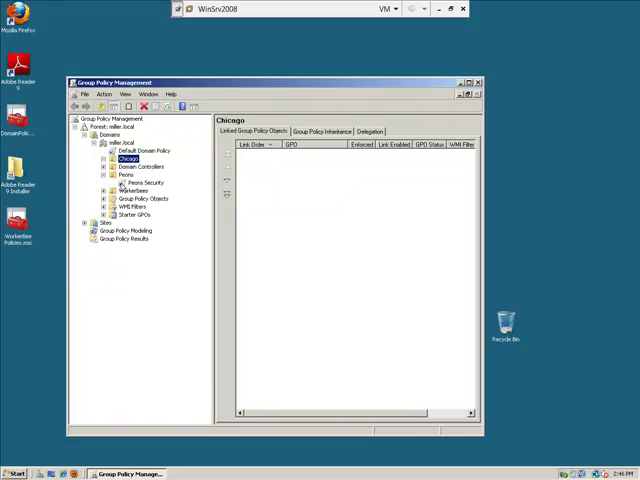
click(144, 184)
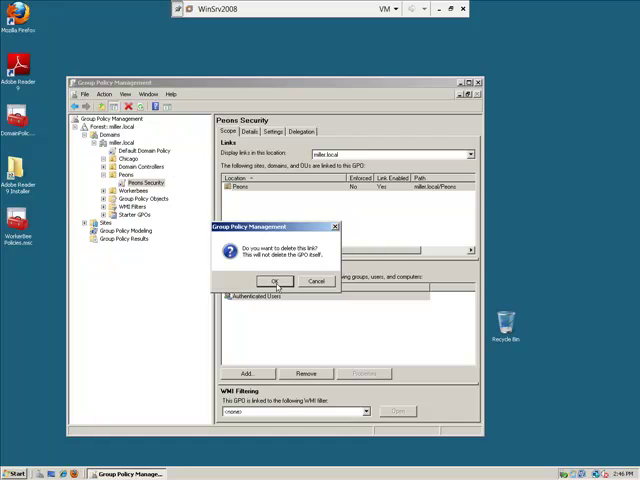
click(276, 280)
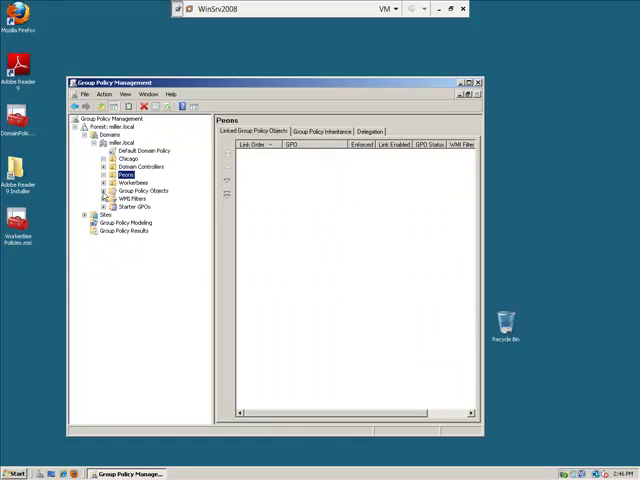
click(98, 190)
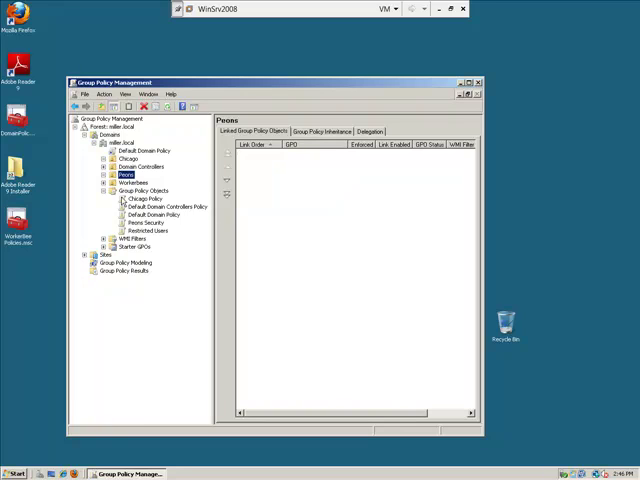
Delete the Chicago Policy and Peons Security objects, leaving only the two default policies
click(140, 198)
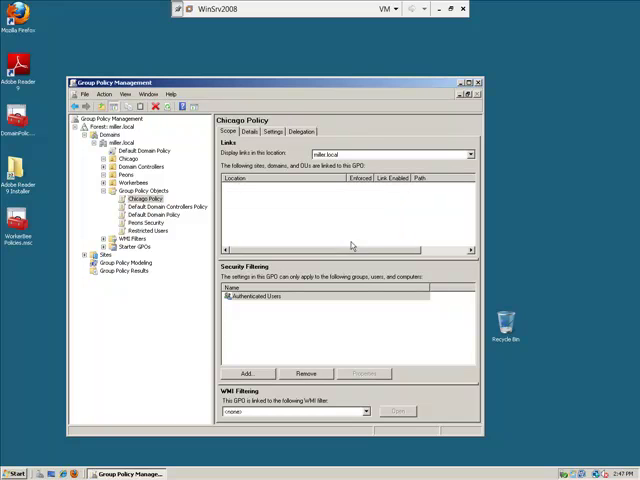
click(146, 190)
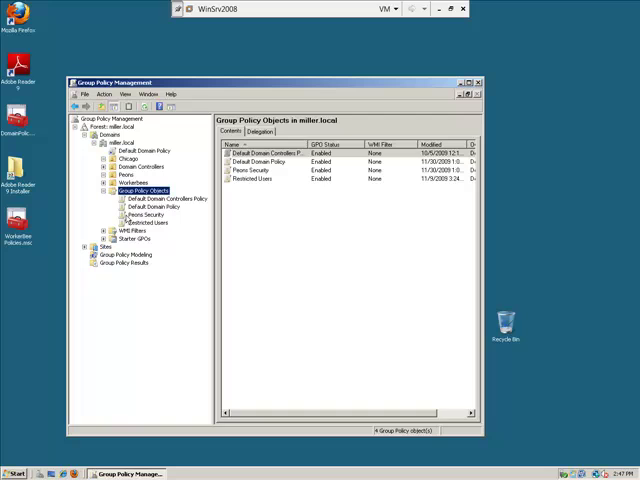
click(144, 214)
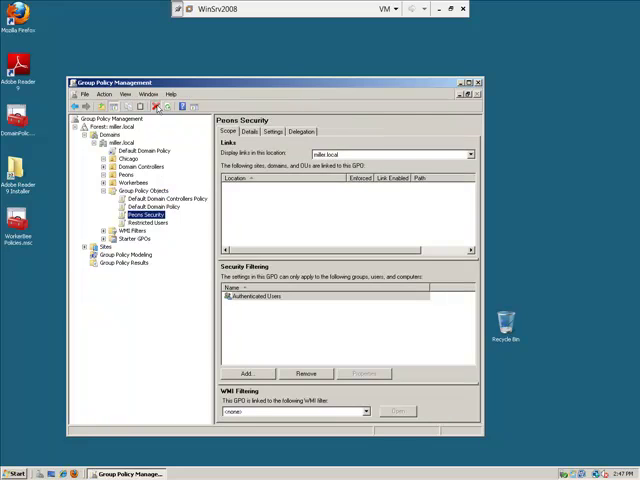
click(146, 190)
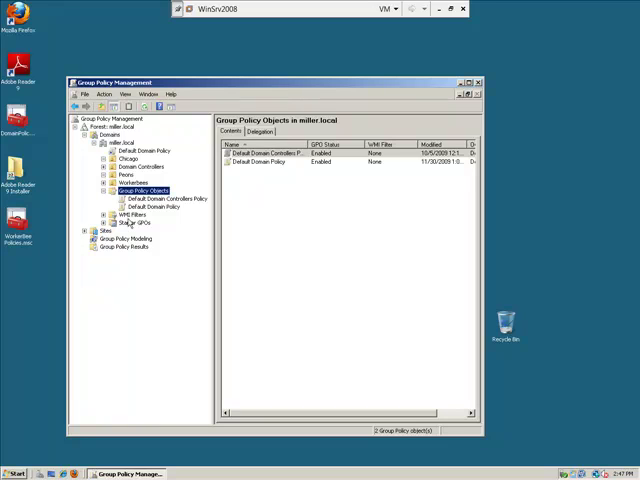
click(148, 208)
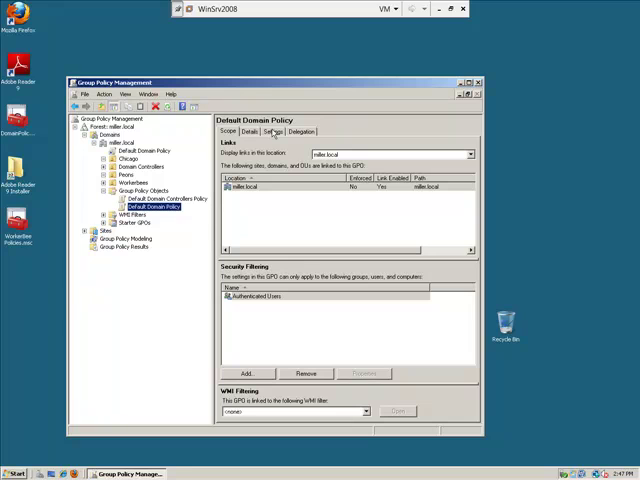
Show the Default Domain Policy settings report with Security Settings and Administrative Templates expanded
click(272, 132)
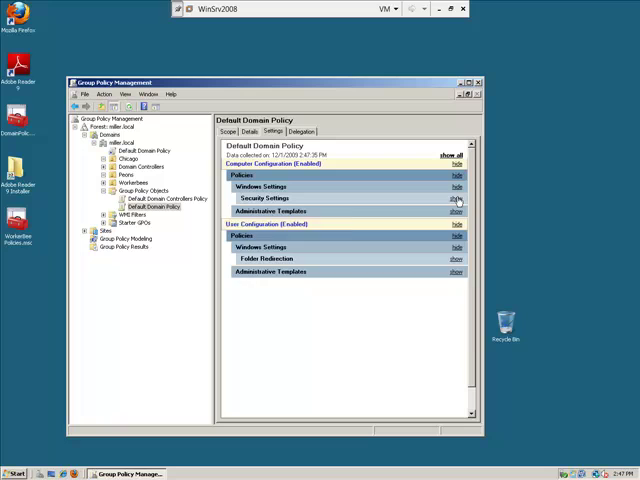
click(456, 198)
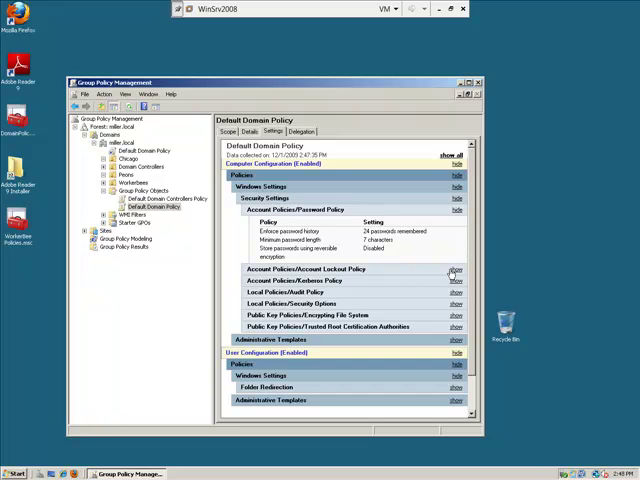
click(456, 268)
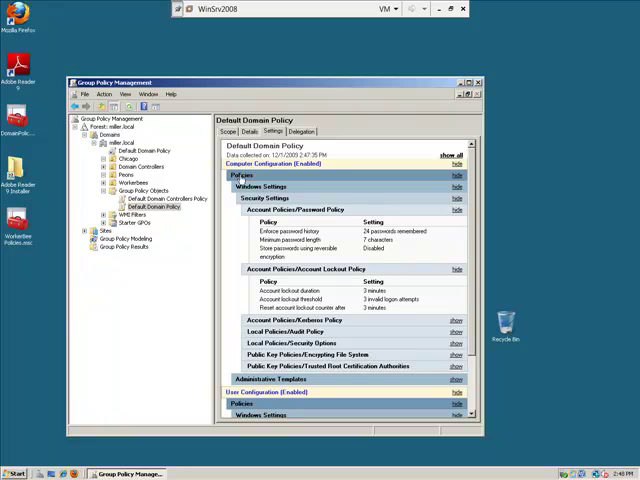
scroll(down, 3)
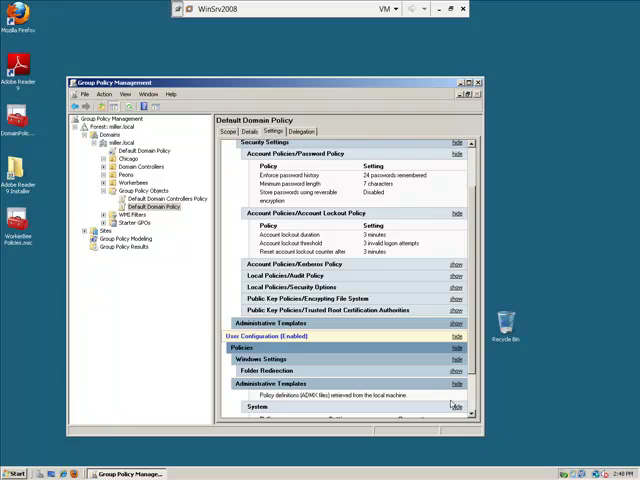
scroll(down, 3)
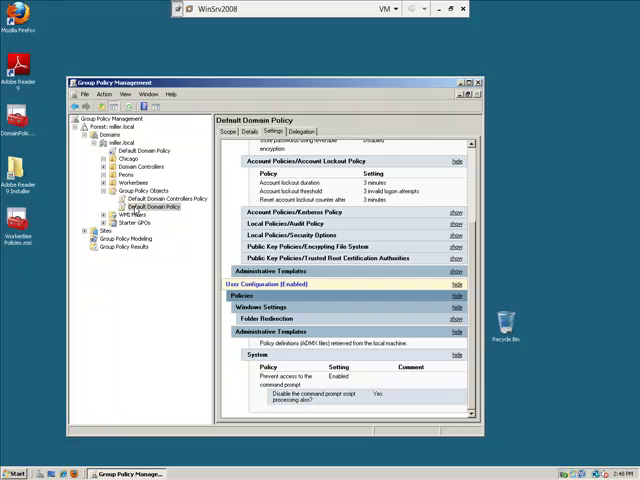
click(152, 206)
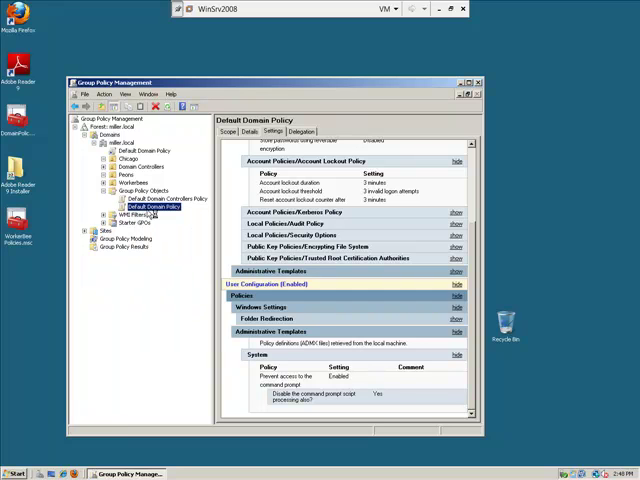
Edit Default Domain Policy and view 'Prevent access to the command prompt' under User Administrative Templates > System
double_click(154, 206)
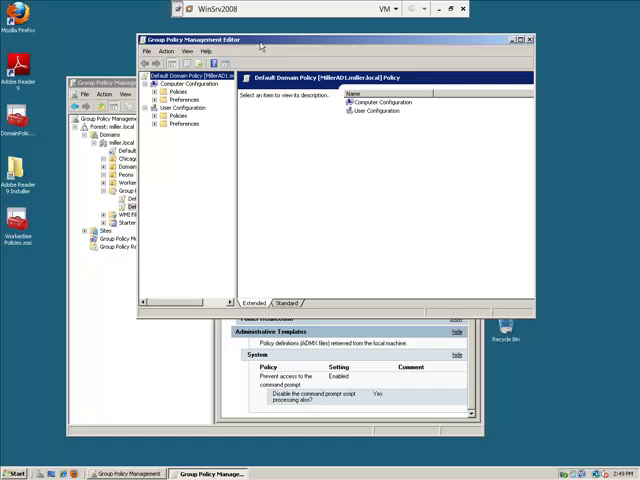
click(130, 82)
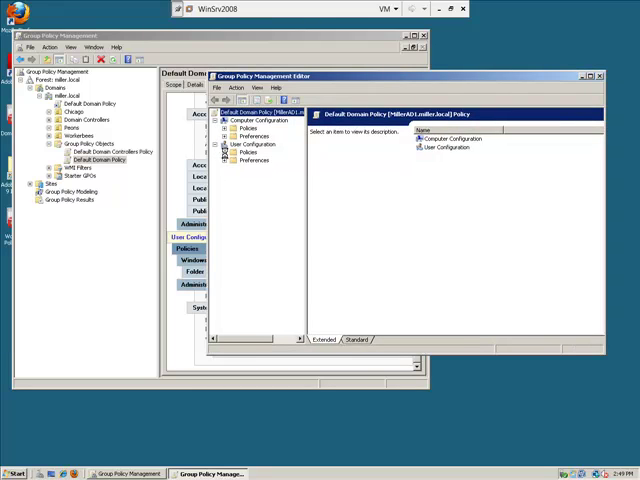
click(232, 160)
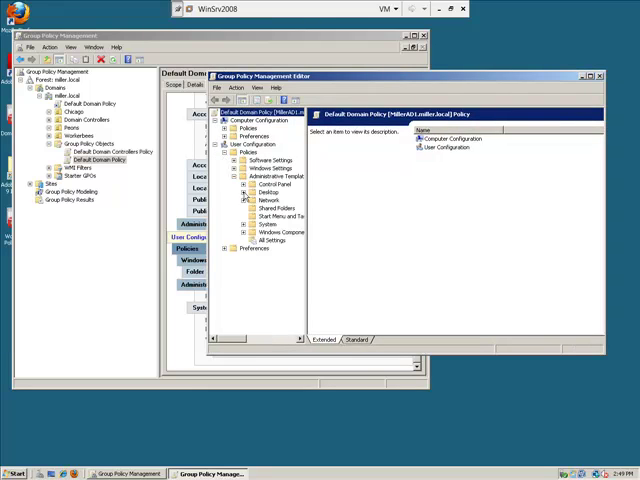
click(248, 224)
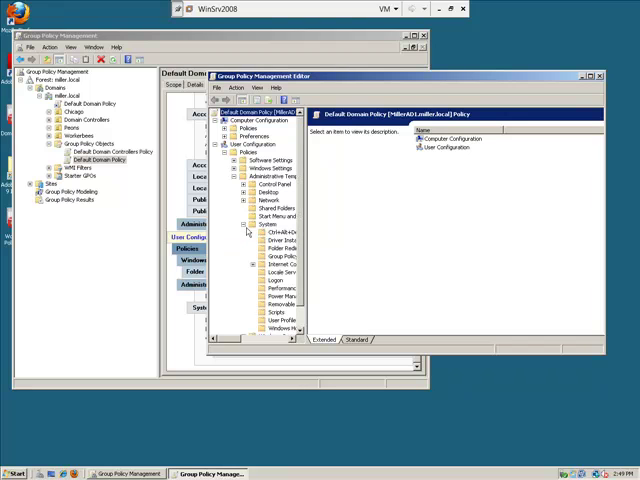
click(264, 224)
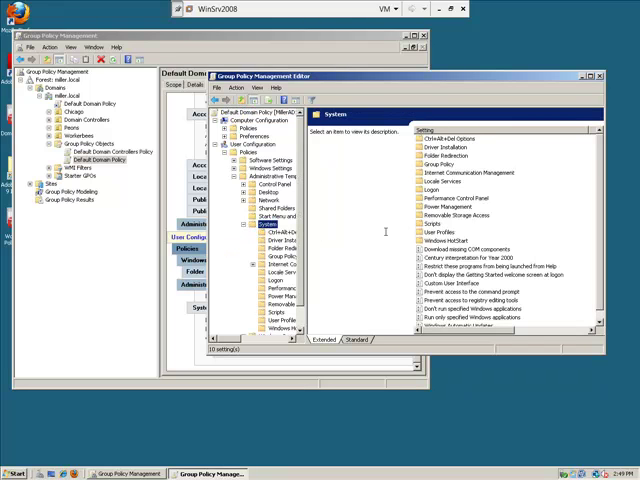
click(356, 340)
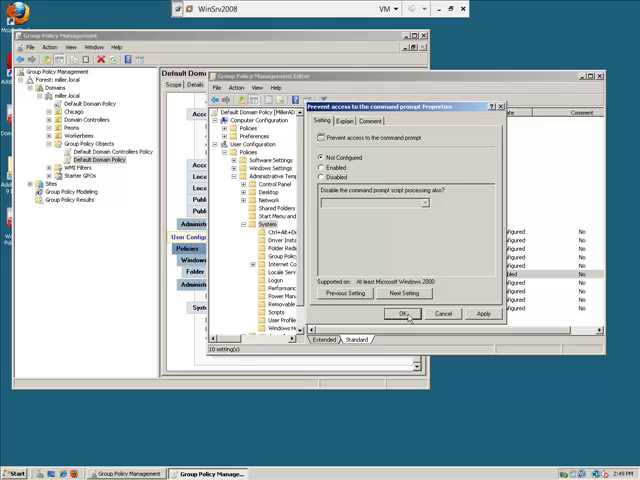
Cancel the setting, leave the editor and select the Peons organizational unit
click(404, 314)
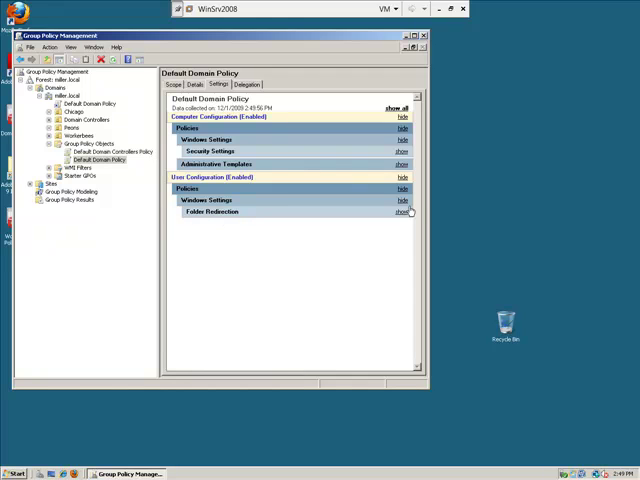
click(400, 212)
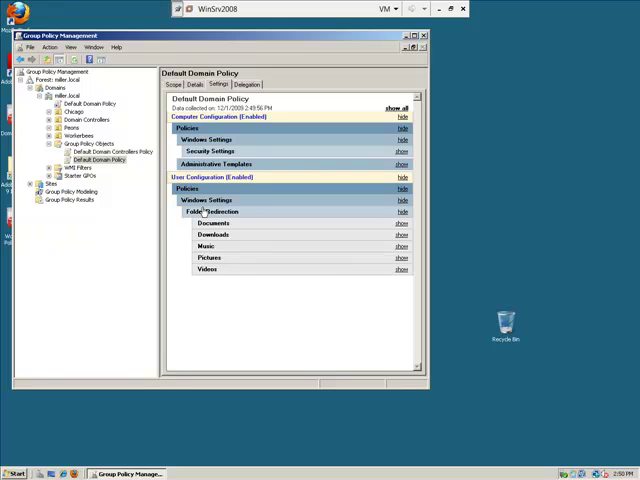
mouse_move(226, 240)
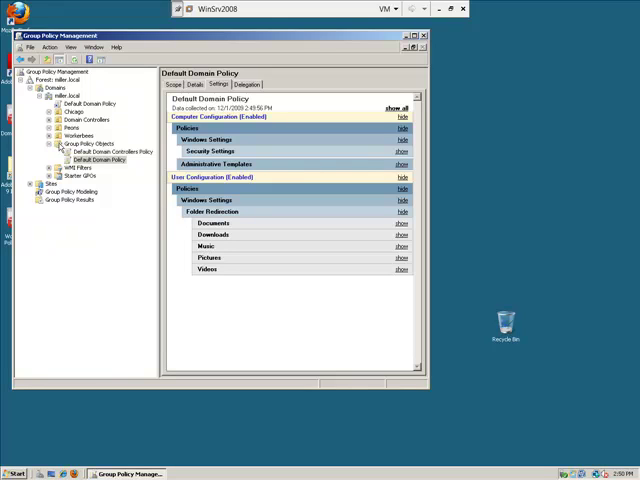
click(72, 128)
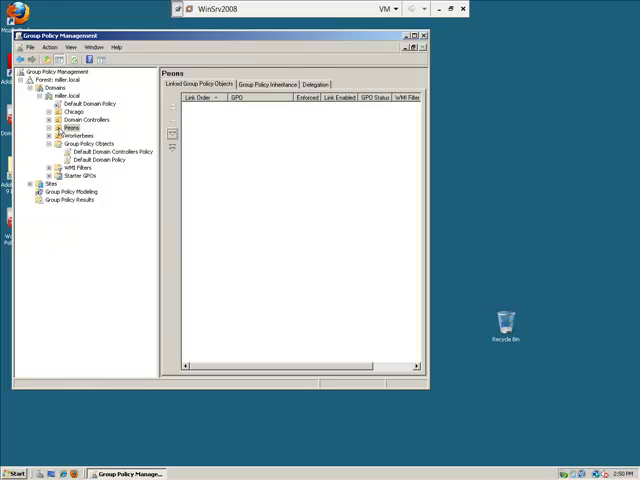
Create a new GPO named Peons Policy linked to the Peons OU
right_click(76, 128)
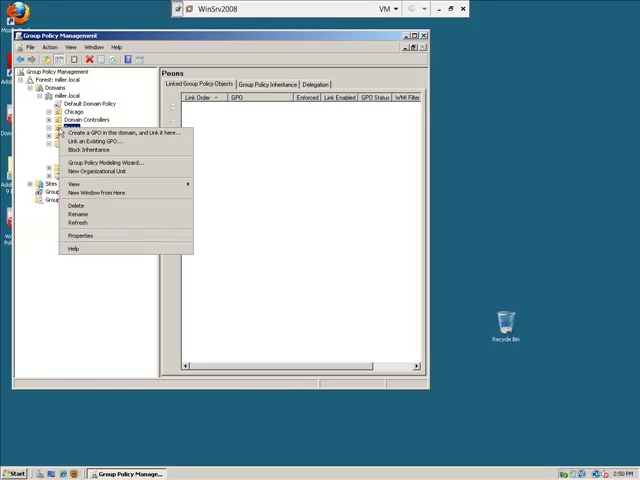
mouse_move(124, 132)
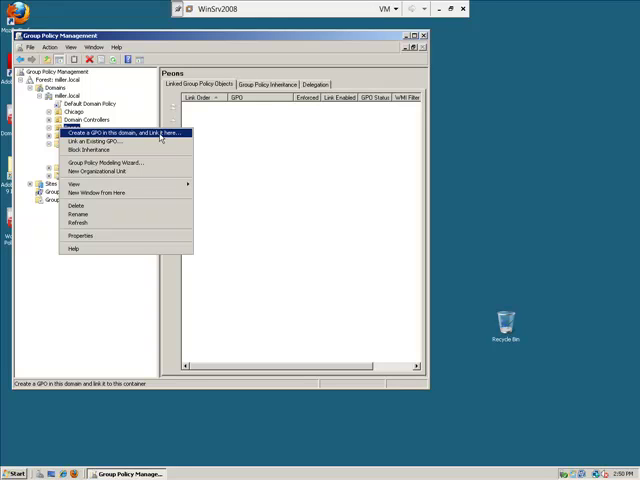
click(118, 132)
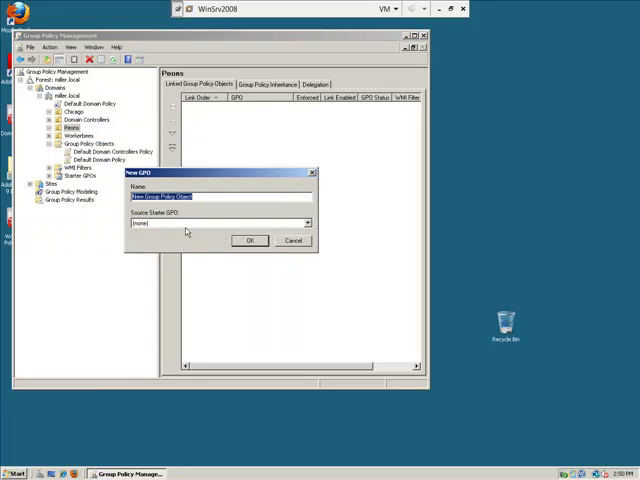
text(P4)
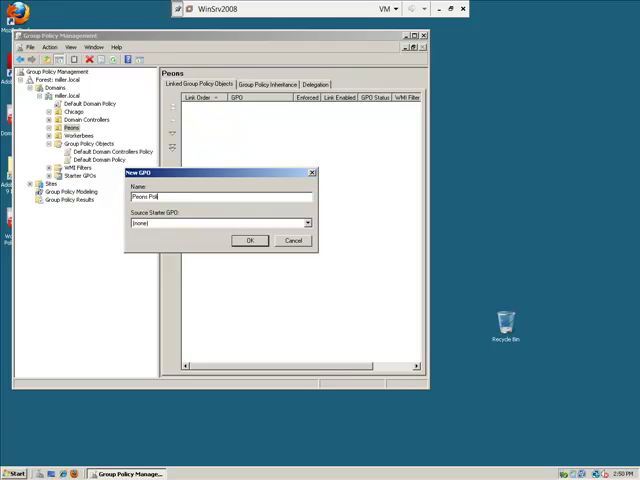
click(250, 240)
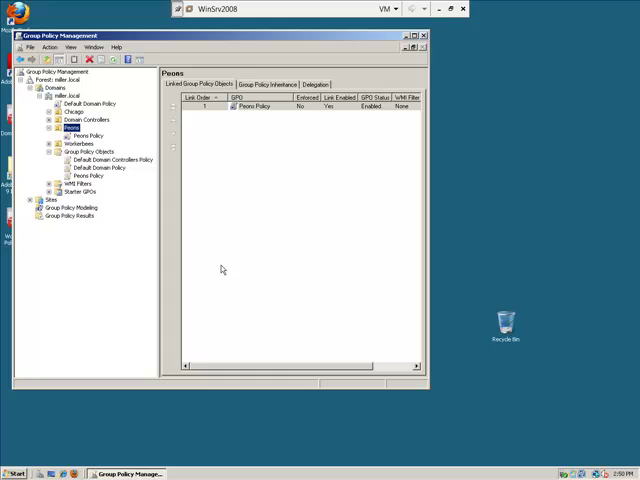
View the empty settings report of the new Peons Policy link
click(92, 136)
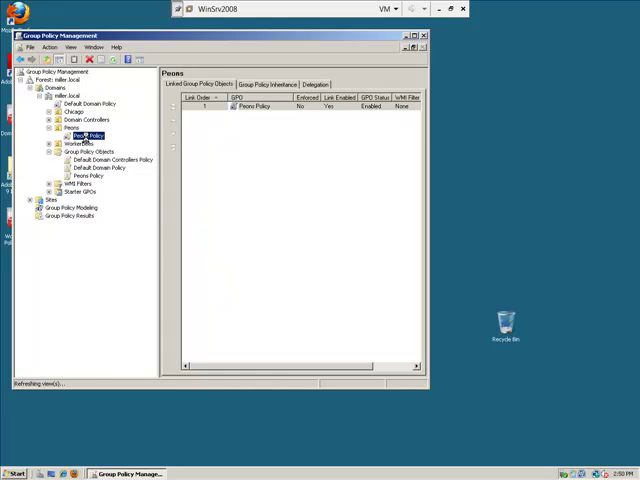
click(88, 136)
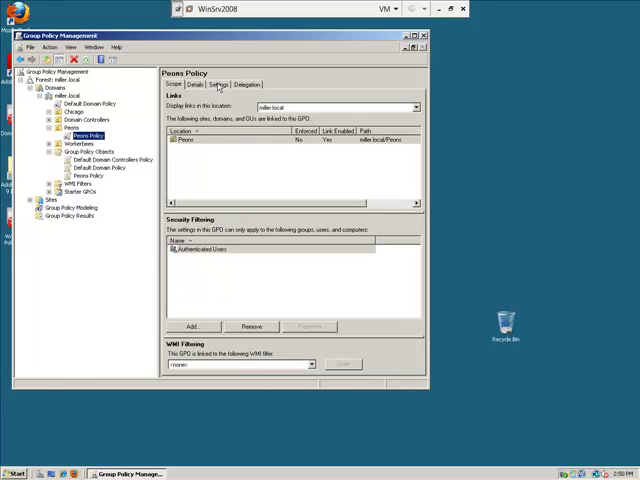
click(218, 84)
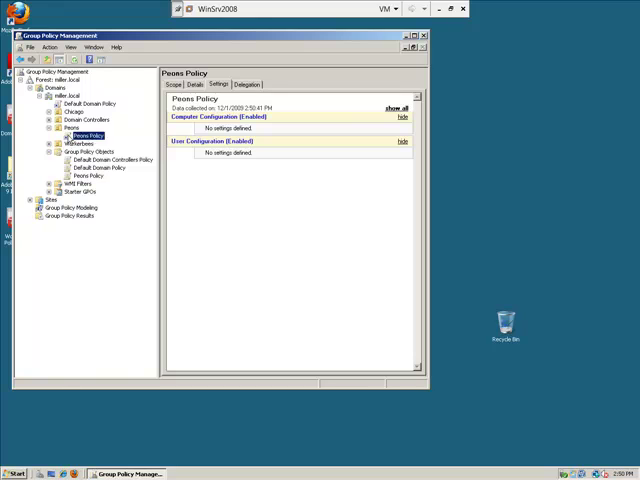
right_click(86, 136)
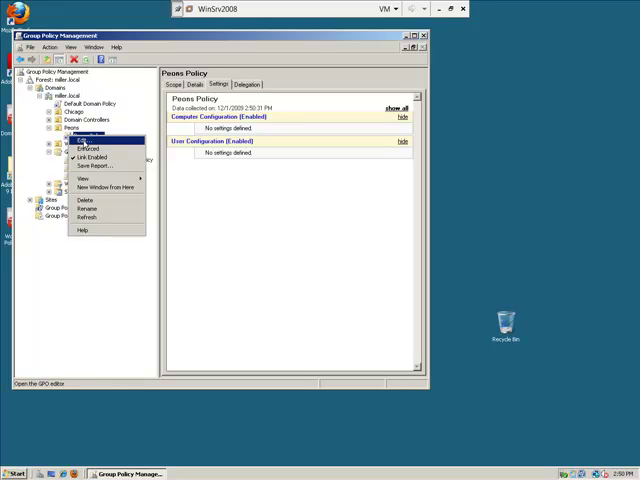
Edit Peons Policy and list the user Control Panel administrative template settings
click(80, 140)
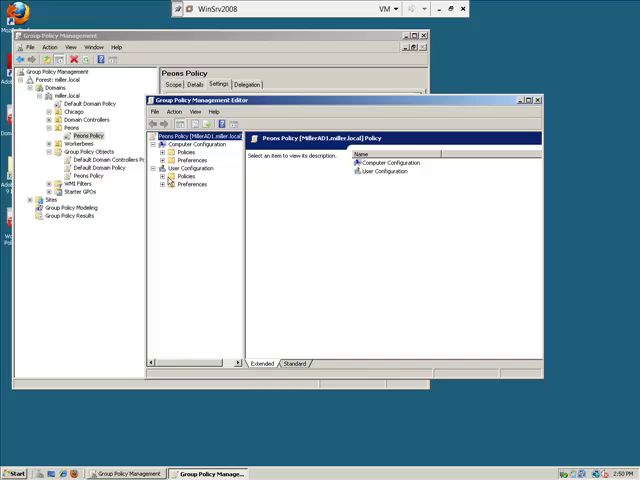
click(164, 176)
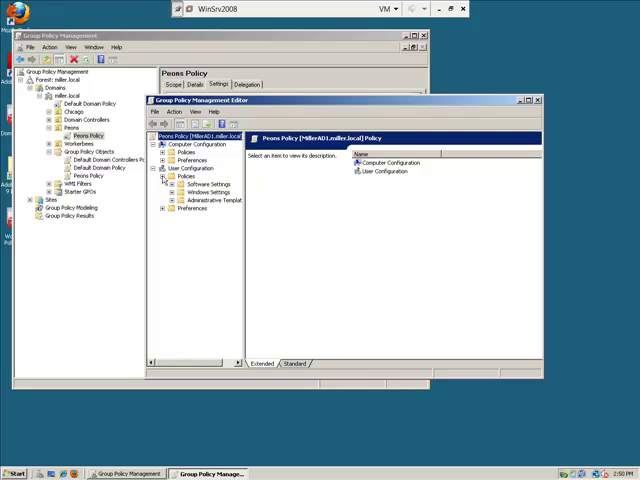
click(168, 200)
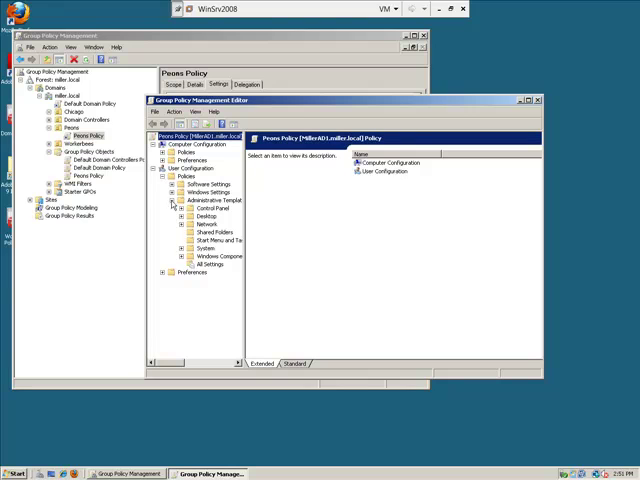
click(212, 204)
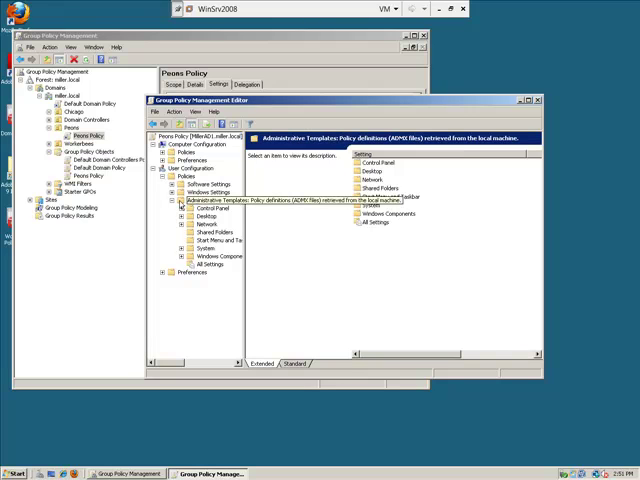
click(210, 208)
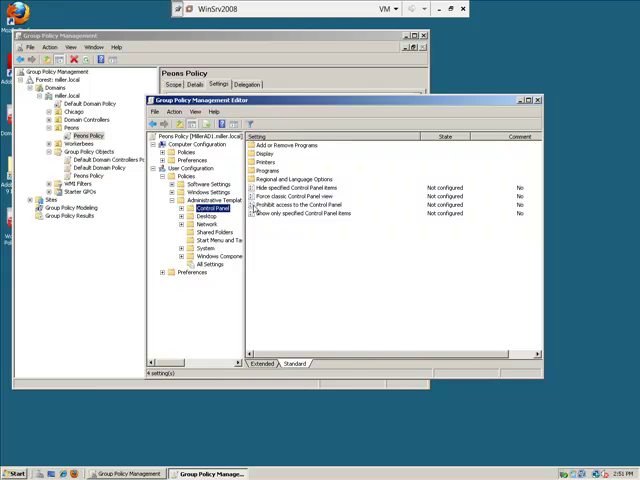
Enable Prohibit access to the Control Panel, Hide Network Locations icon on desktop and Don't save settings at exit
double_click(296, 206)
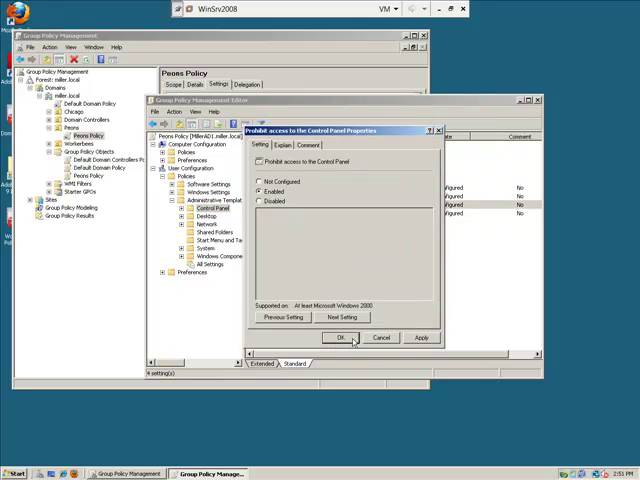
click(340, 336)
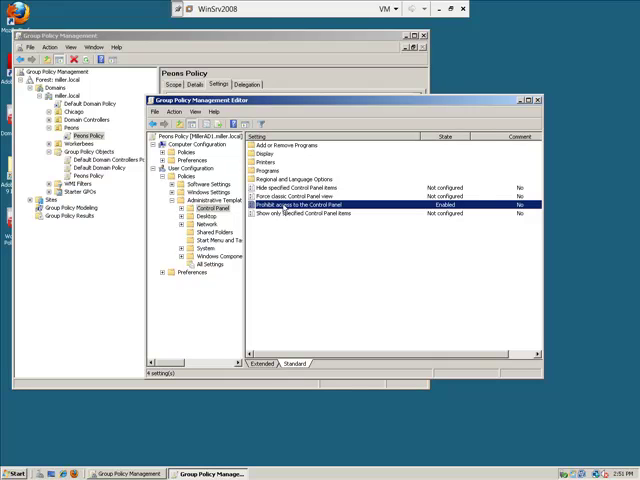
click(196, 216)
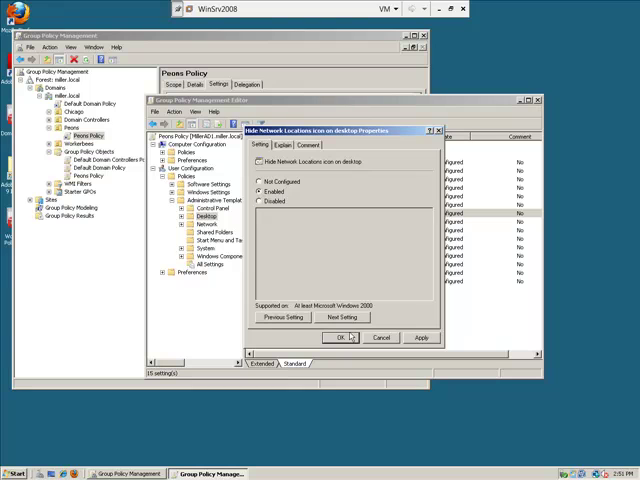
click(340, 336)
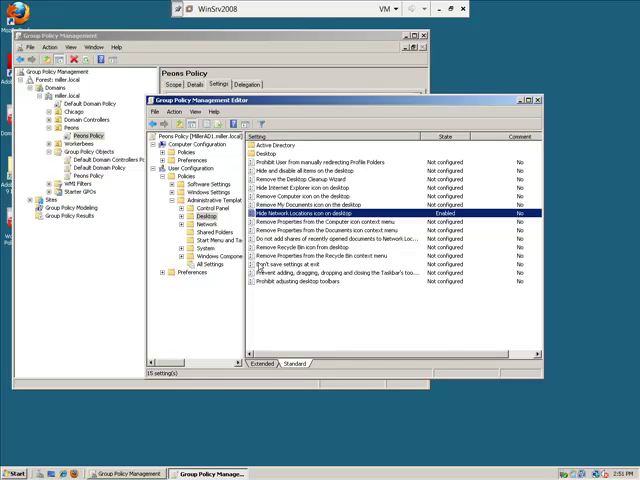
double_click(310, 272)
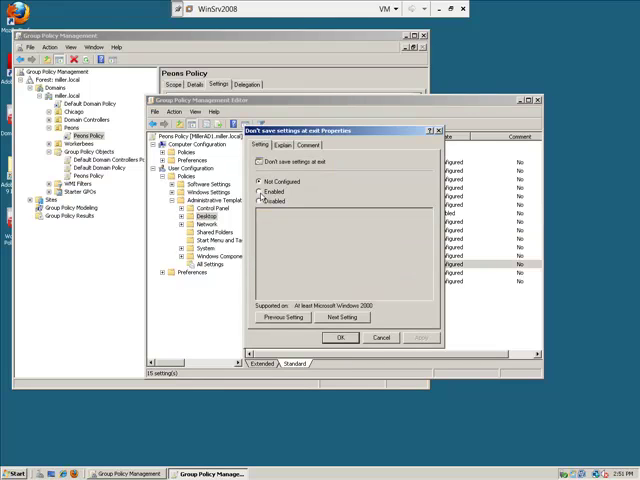
click(260, 192)
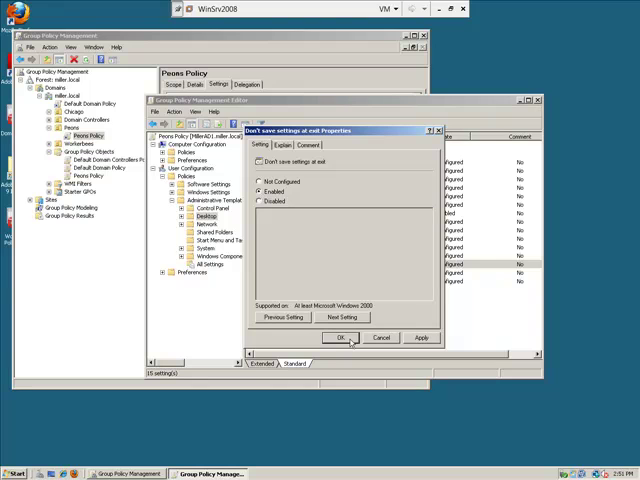
click(340, 336)
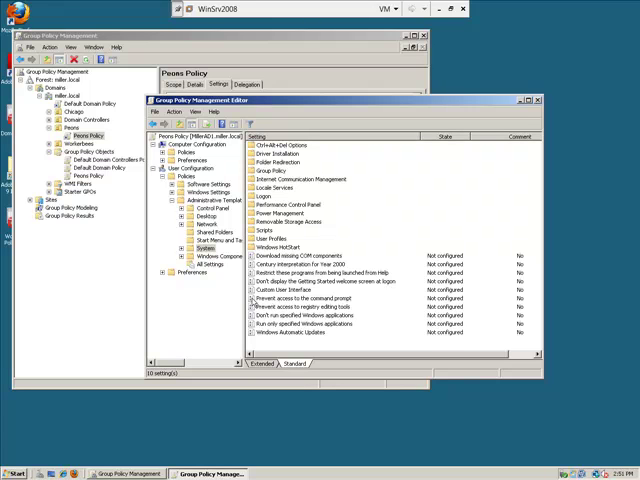
Enable the System policy Prevent access to the command prompt
double_click(310, 296)
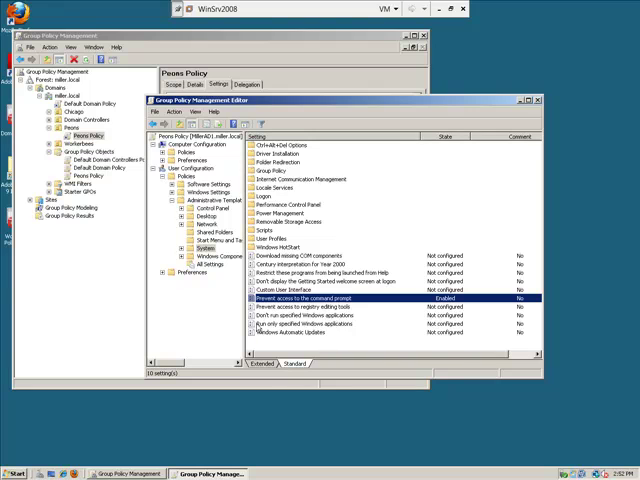
Enable Run only specified Windows applications and start adding an allowed application
double_click(300, 324)
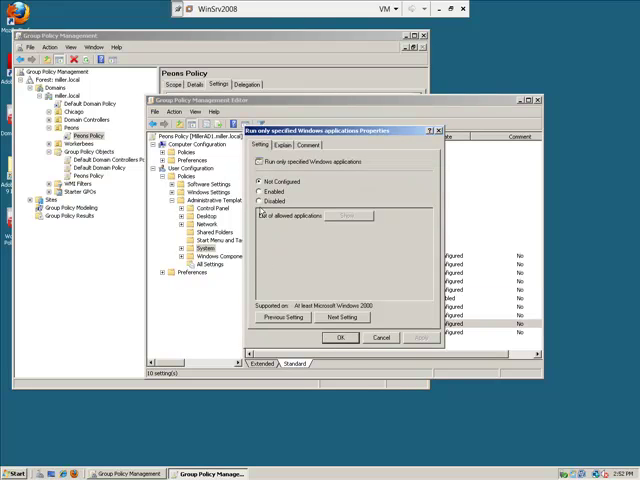
click(262, 184)
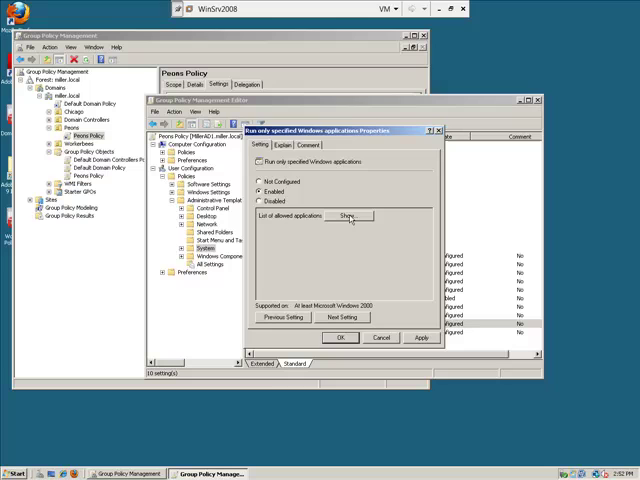
click(348, 216)
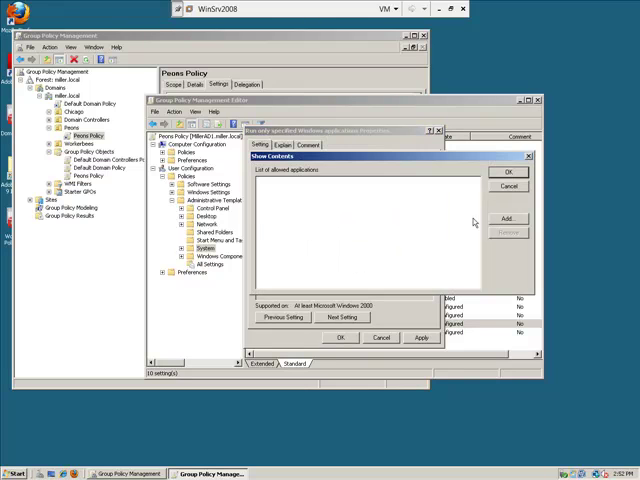
click(508, 218)
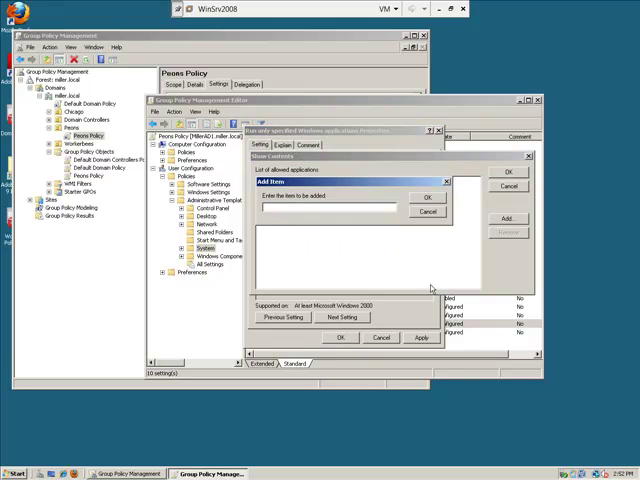
Add wordpad.exe as the sole allowed application and save the policy
click(340, 208)
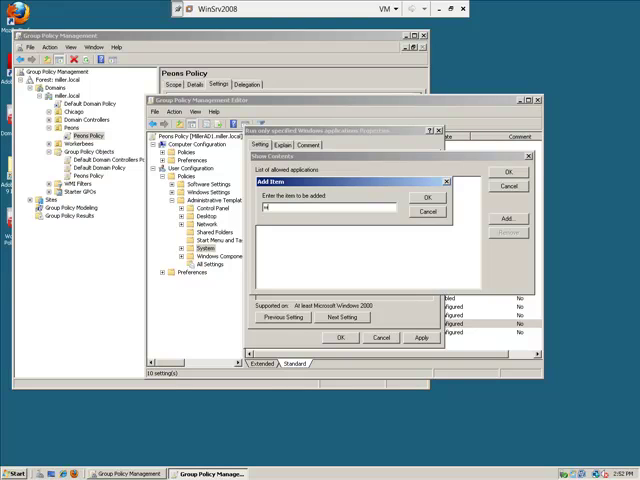
text(wordpad.exe)
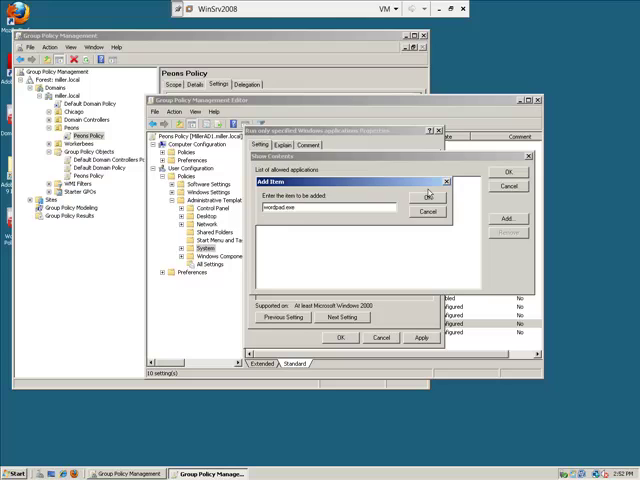
click(428, 196)
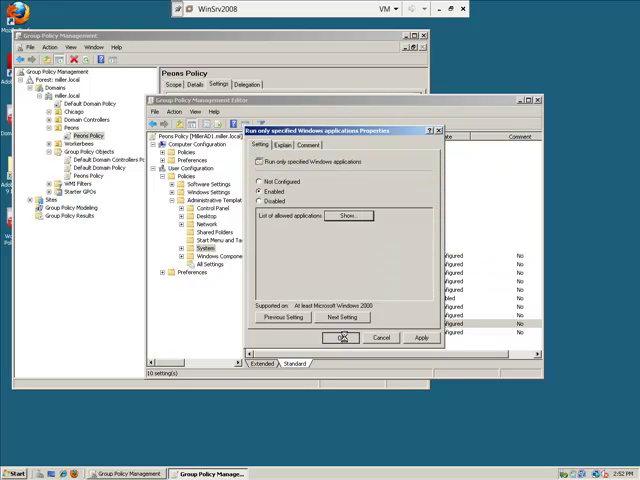
click(342, 336)
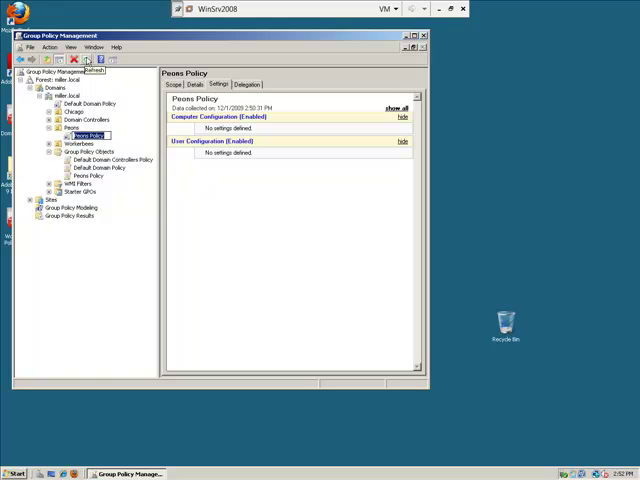
Expand the Peons Policy report to show all User Configuration settings, including the wordpad.exe restriction
click(400, 140)
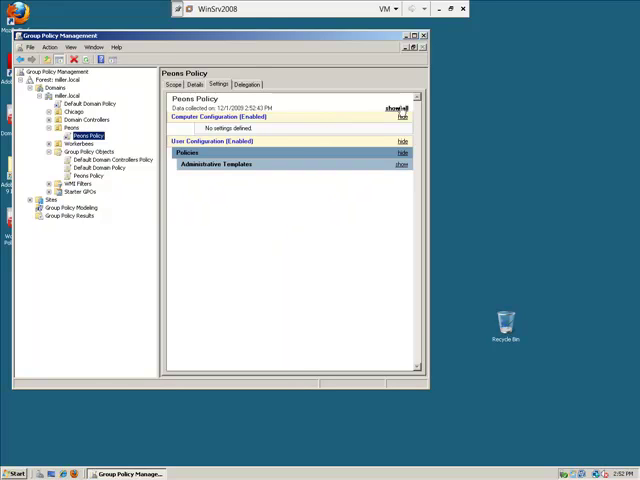
click(400, 164)
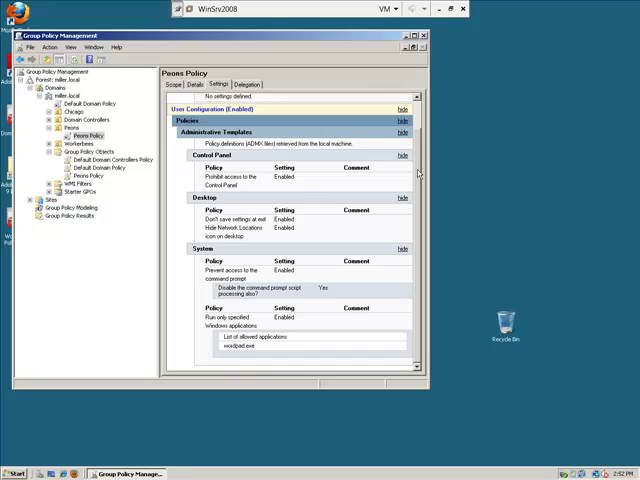
mouse_move(216, 196)
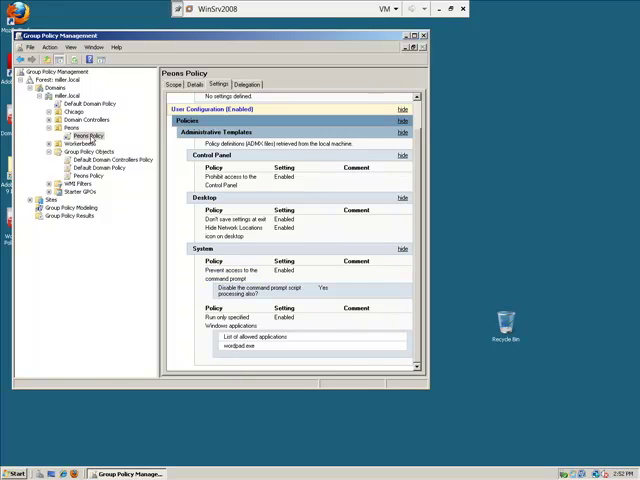
click(88, 134)
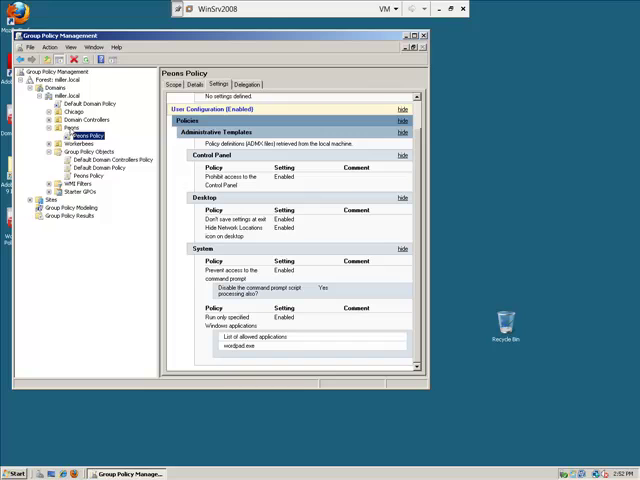